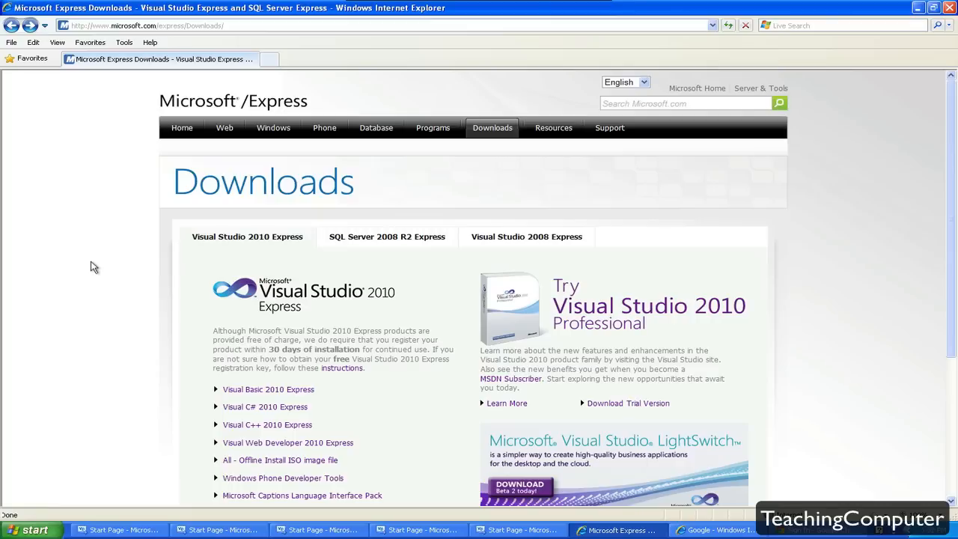
mouse_move(168, 188)
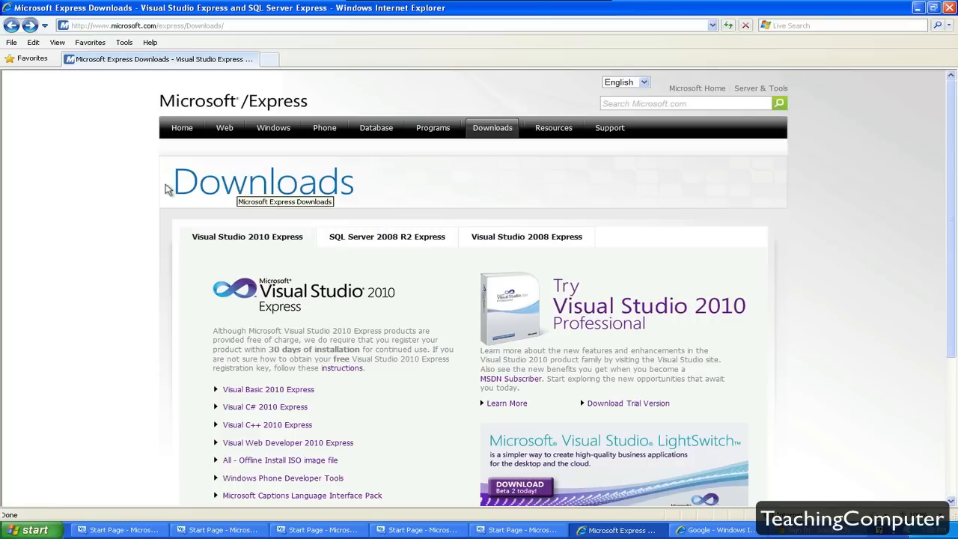
mouse_move(132, 189)
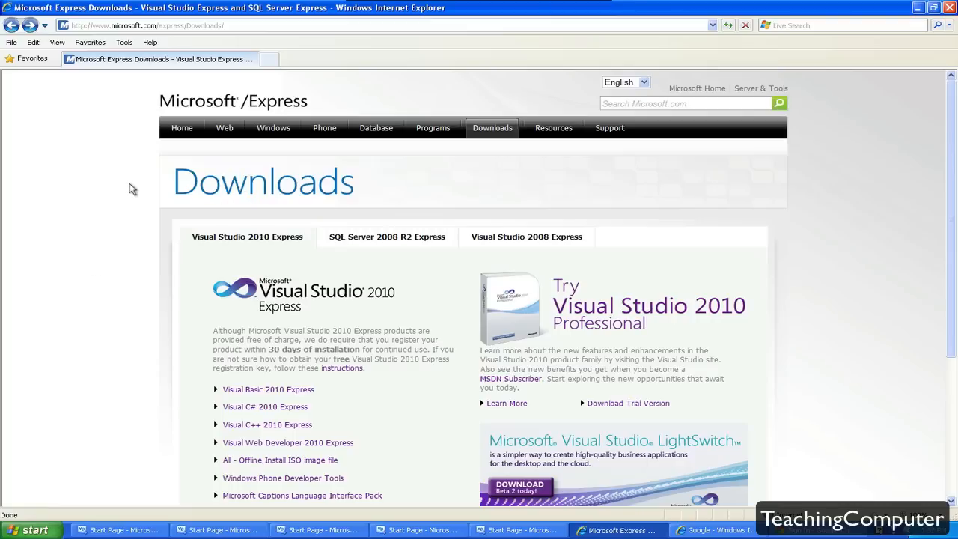
Review the Express page, reading the note about registering within 30 days.
scroll("down", 3)
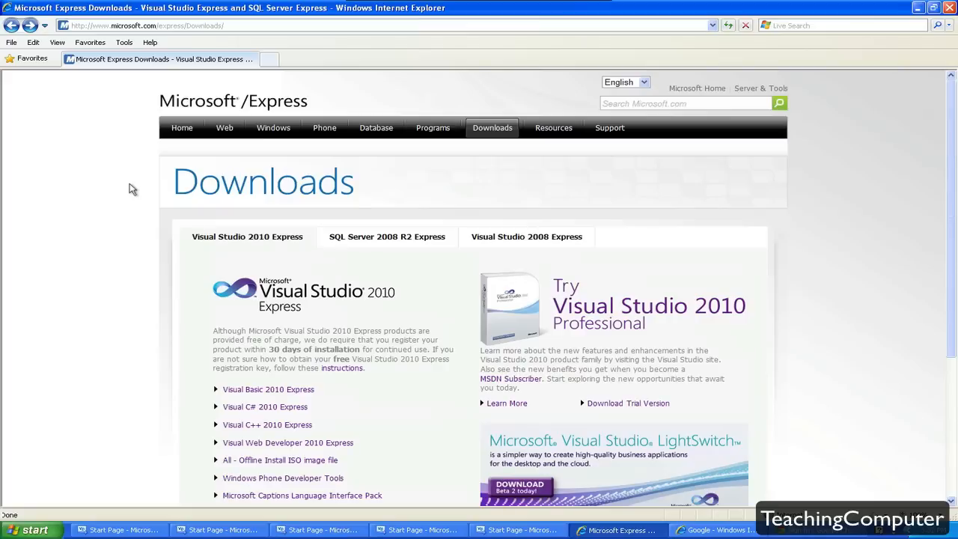
mouse_move(132, 102)
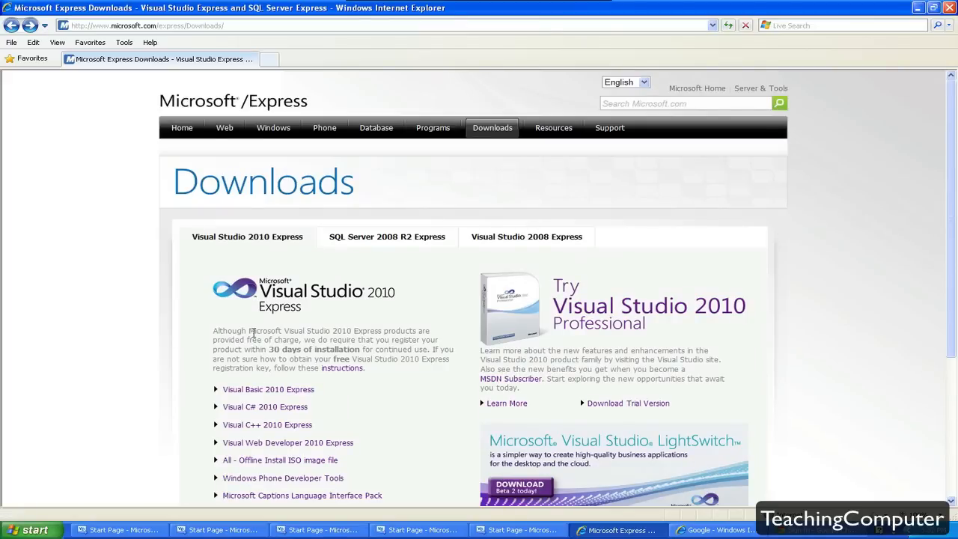
left_click_drag(212, 331, 367, 368)
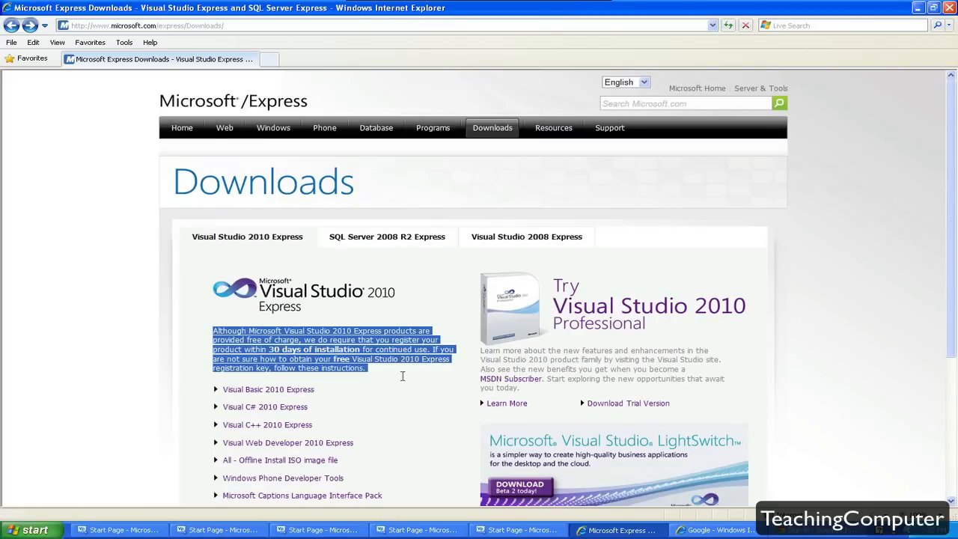
left_click(404, 380)
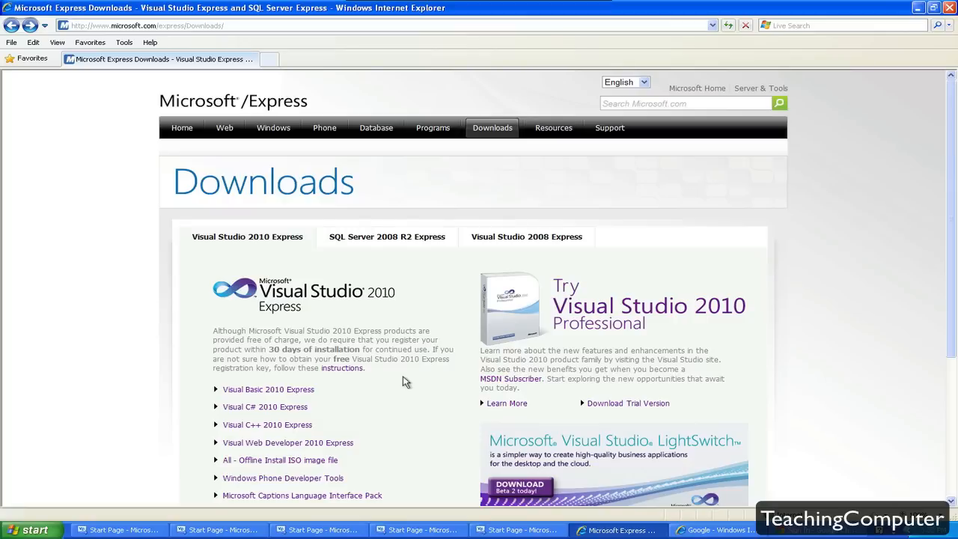
scroll("down", 3)
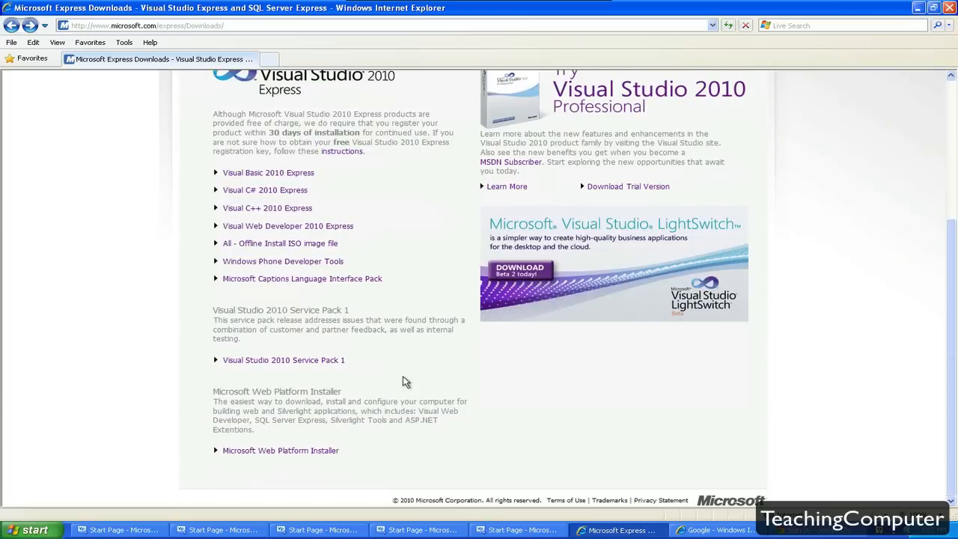
scroll("up", 3)
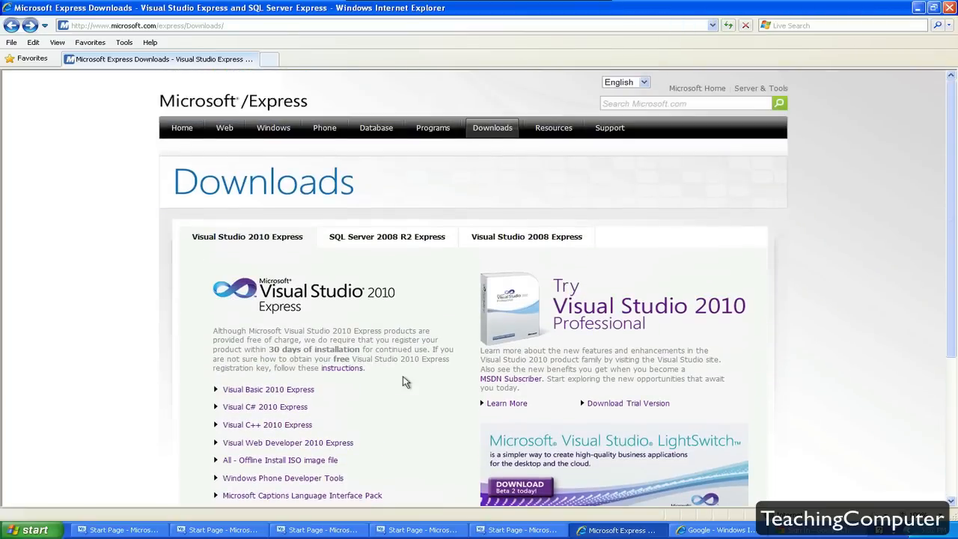
scroll("down", 3)
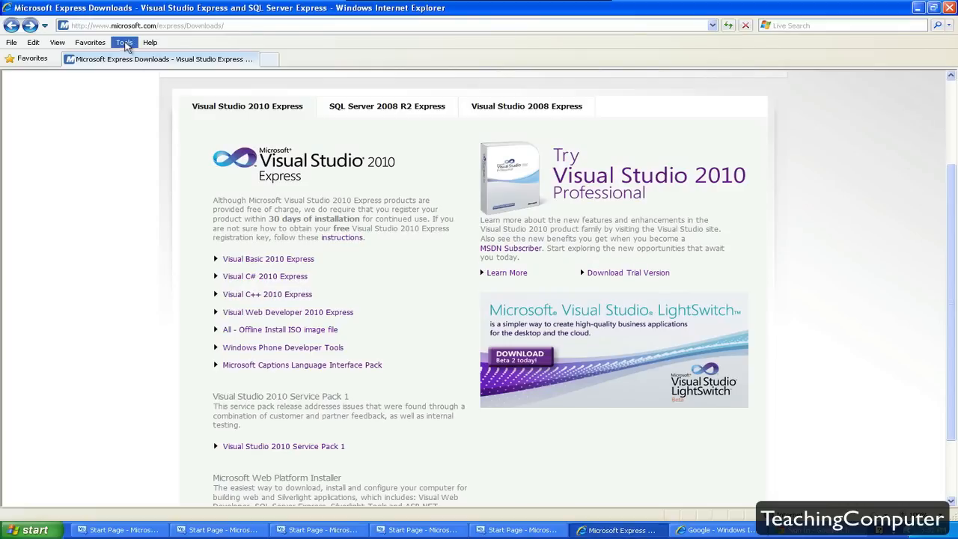
mouse_move(117, 33)
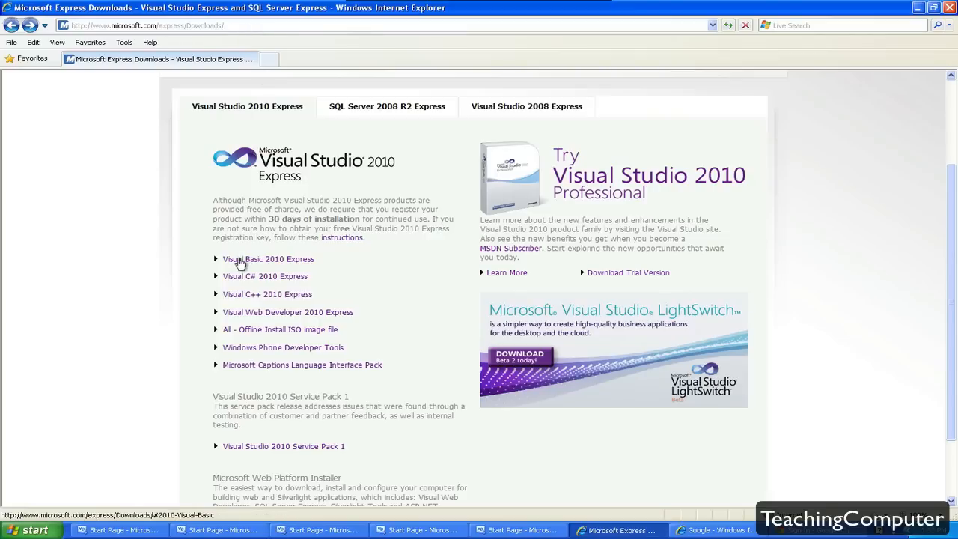
mouse_move(243, 263)
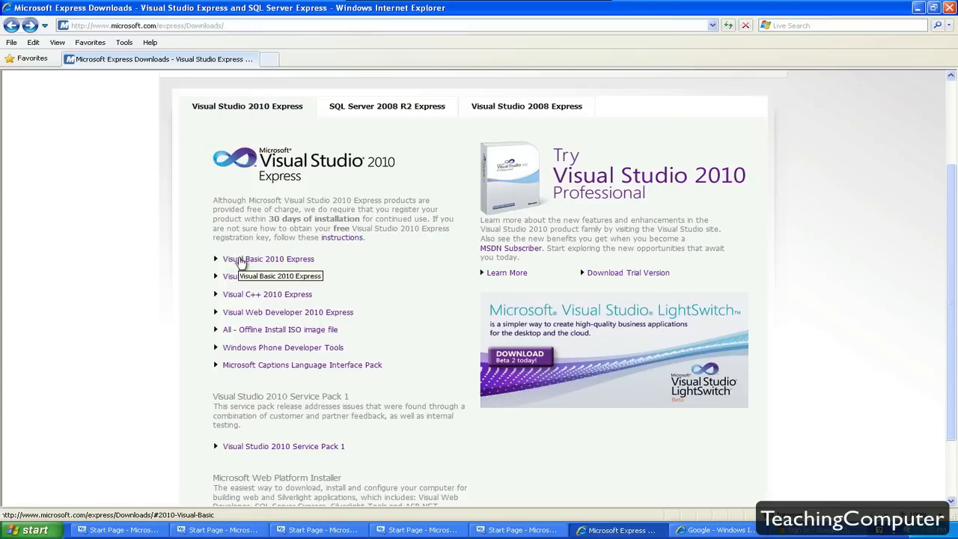
Start downloading Visual Basic 2010 Express in English (vb_web.exe).
left_click(268, 257)
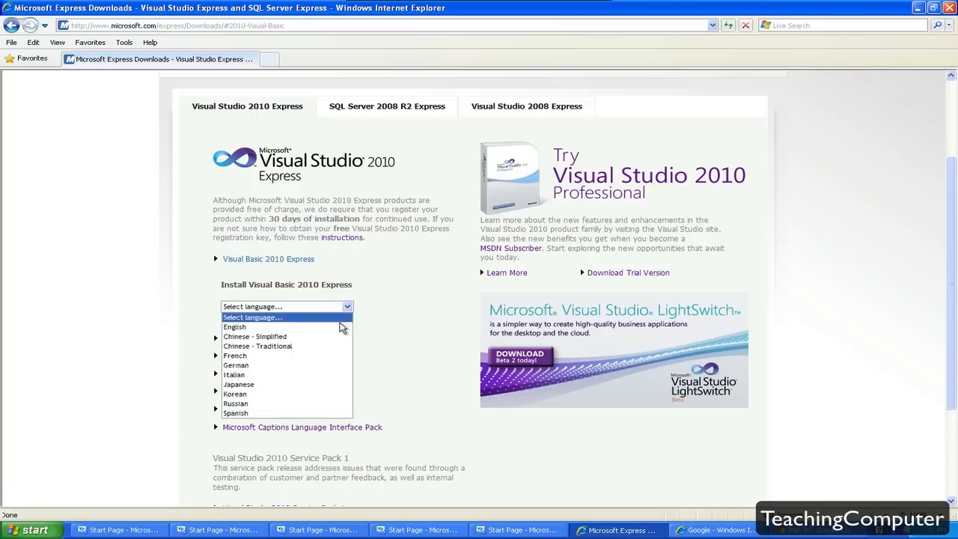
left_click(233, 326)
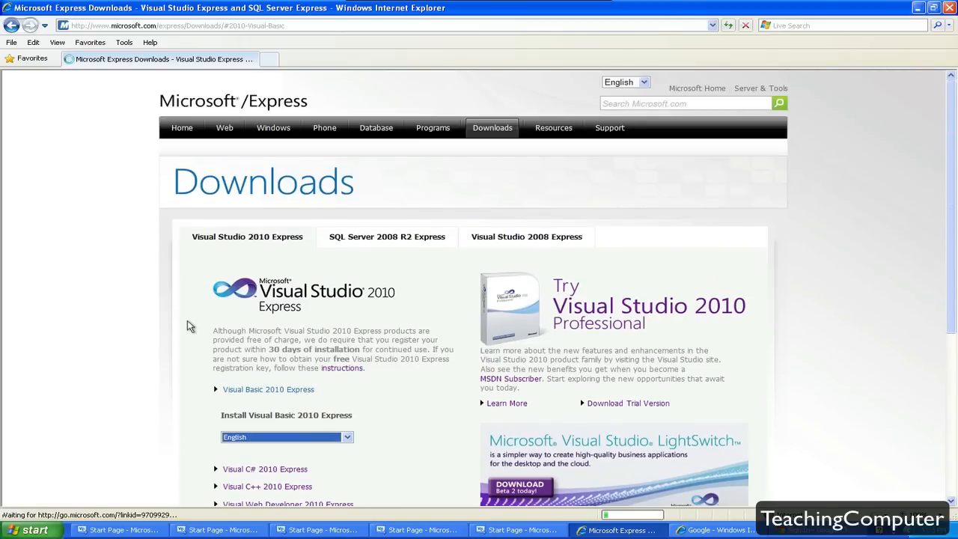
left_click(268, 389)
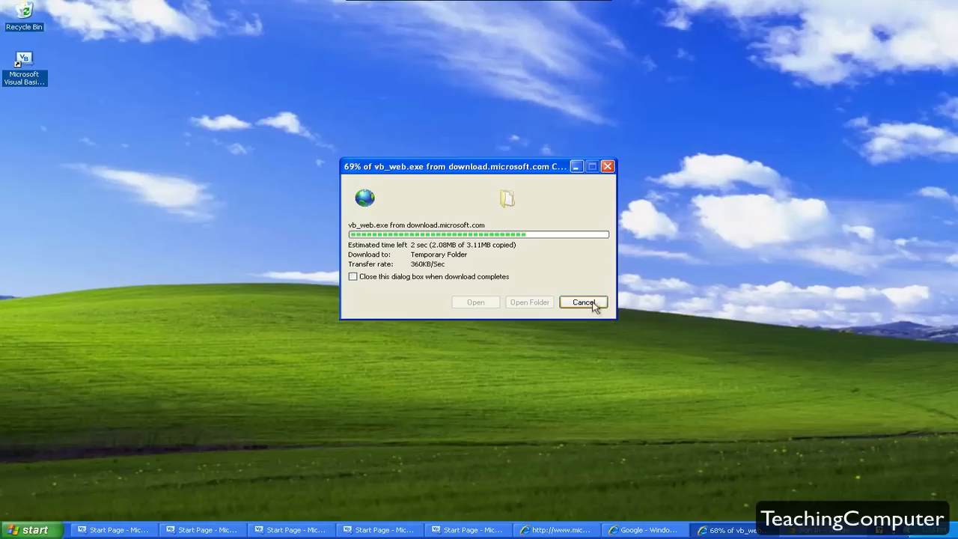
Cancel the vb_web.exe download, returning to the Windows XP desktop.
left_click(584, 302)
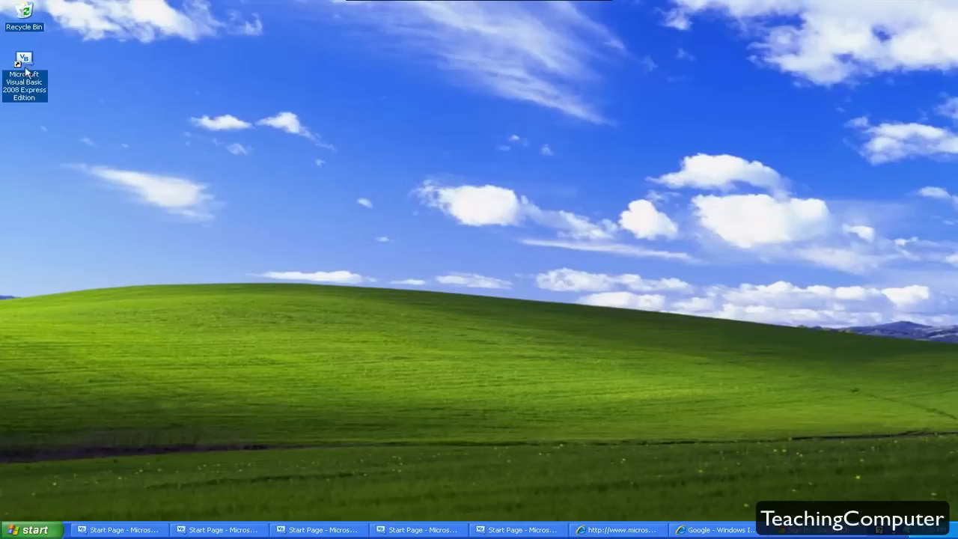
mouse_move(24, 71)
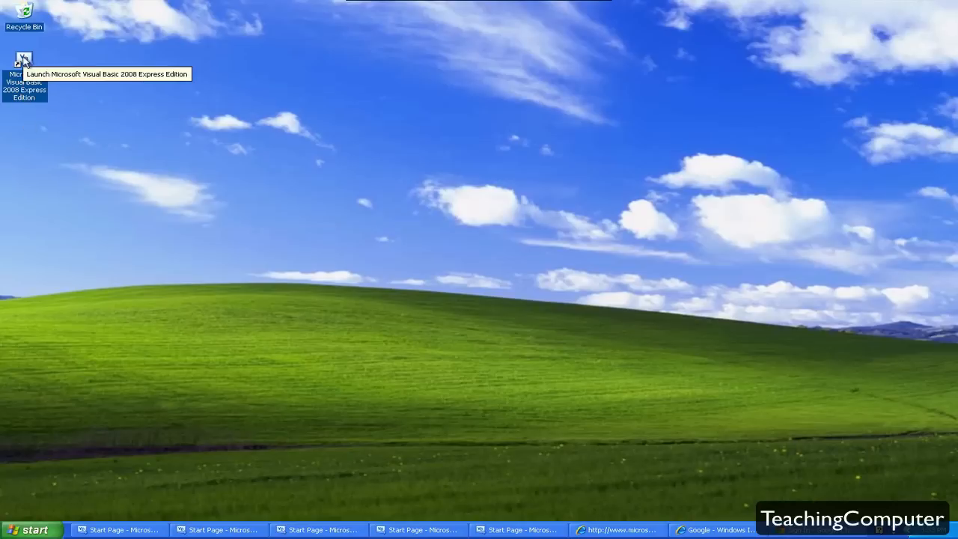
Launch Visual Basic 2008 Express Edition from its desktop shortcut.
double_click(24, 60)
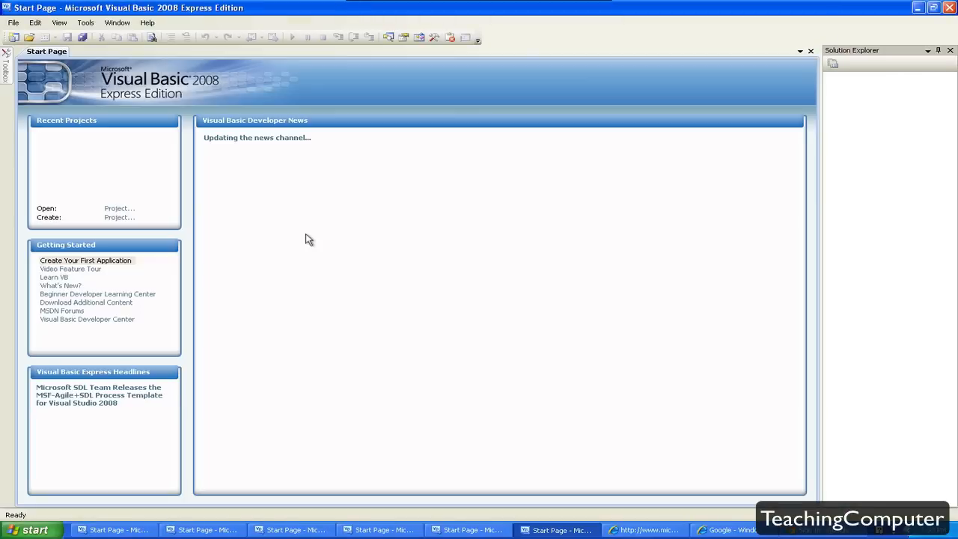
mouse_move(539, 338)
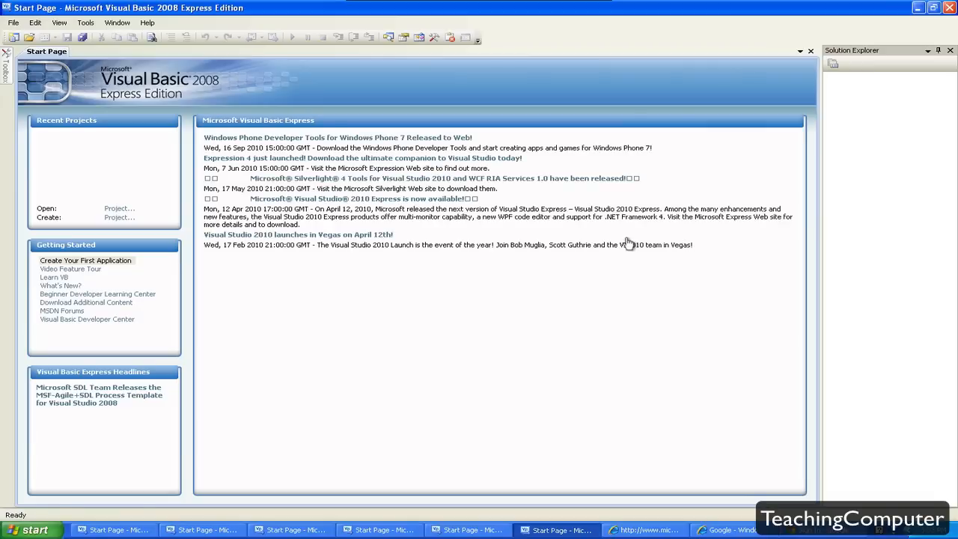
mouse_move(176, 44)
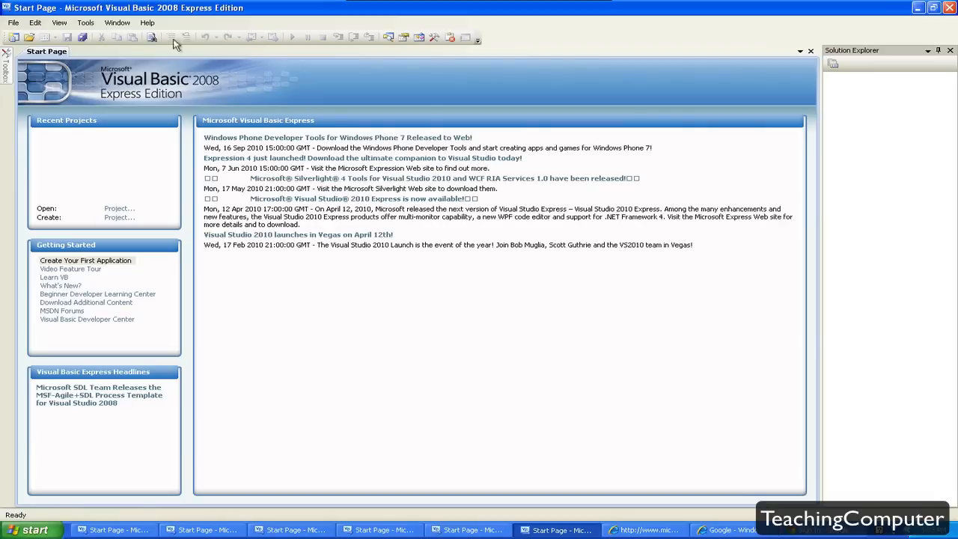
mouse_move(147, 22)
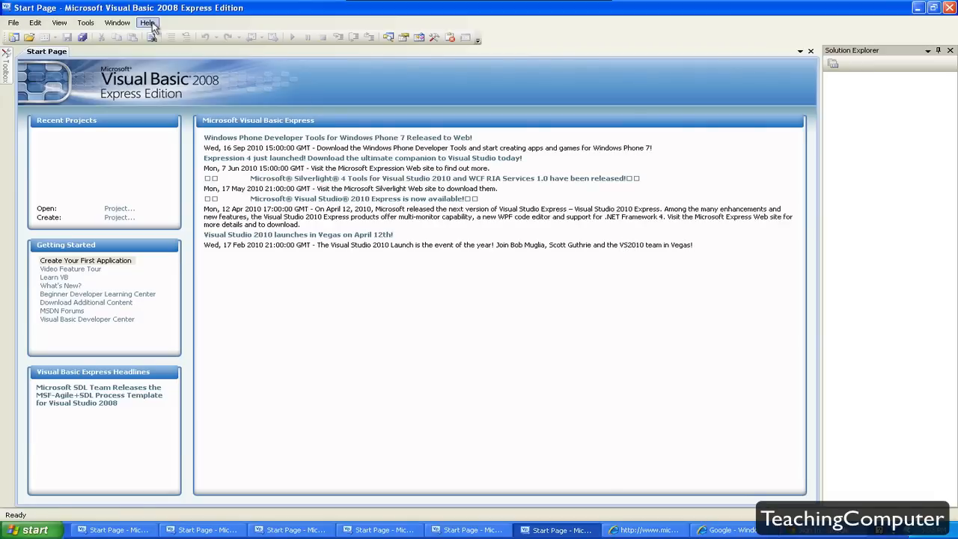
Show the Help menu containing Register Product.
left_click(147, 23)
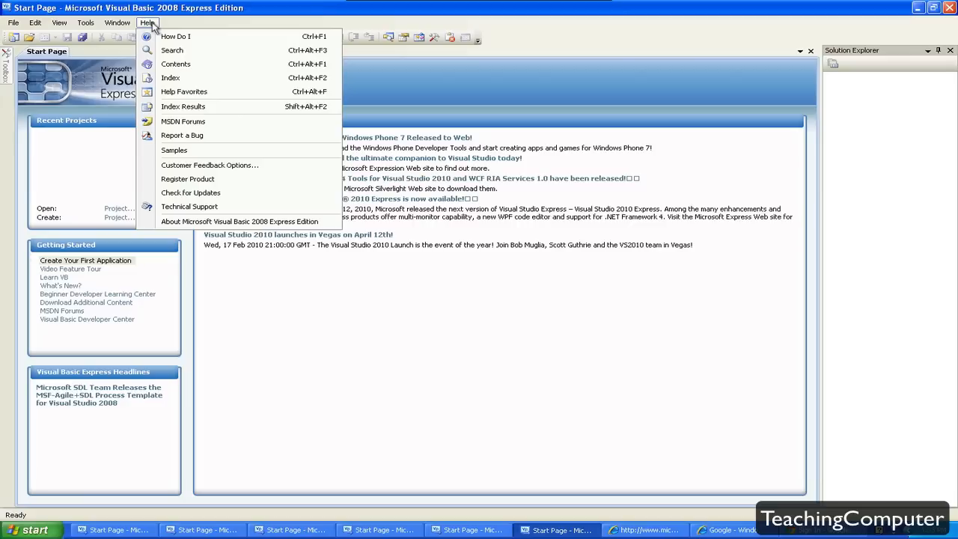